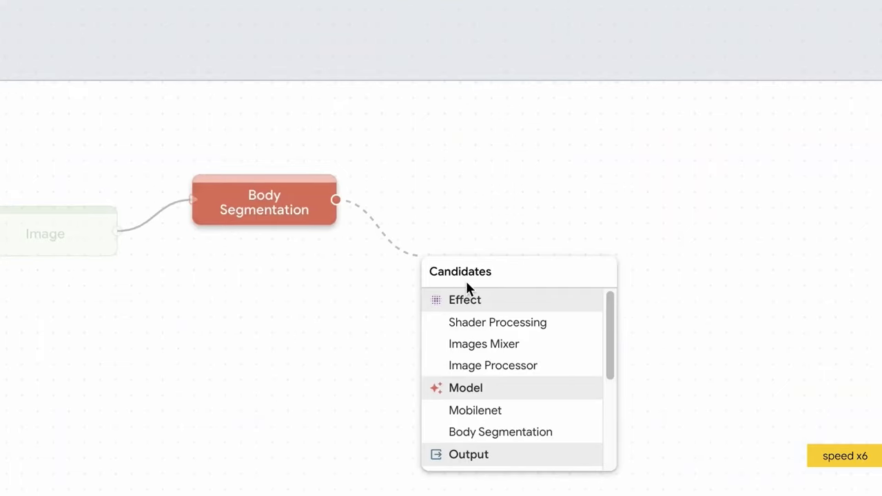
Add shader nodes with a Halftone background and blend layers in an Images Mixer using lighten mode.
{"action": "left_click", "coordinate": [497, 322]}
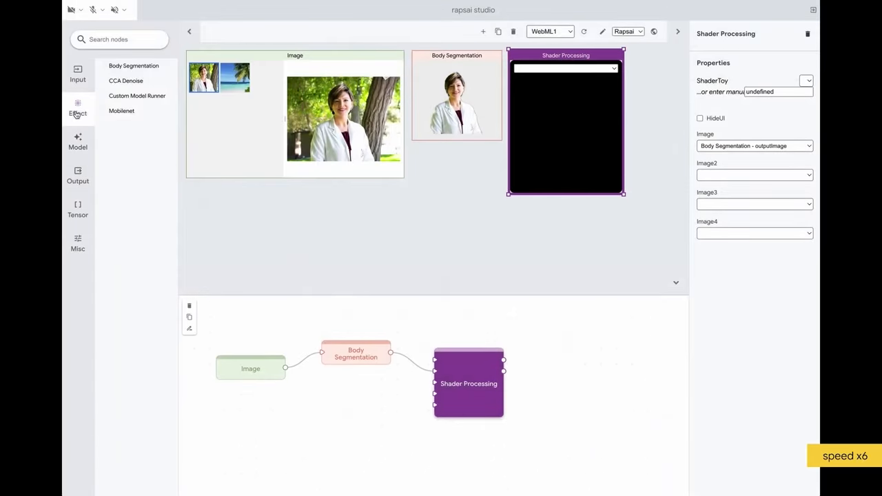
{"action": "left_click", "coordinate": [807, 80]}
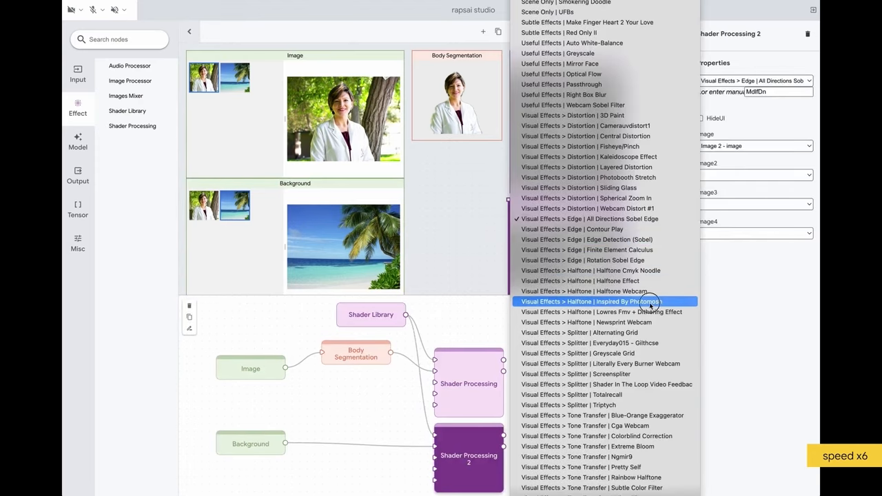
{"action": "left_click", "coordinate": [613, 301]}
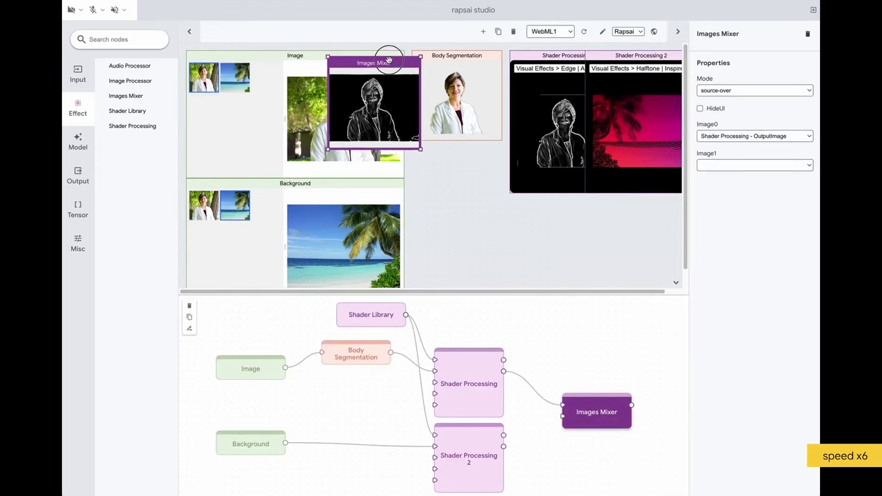
{"action": "left_click", "coordinate": [755, 90]}
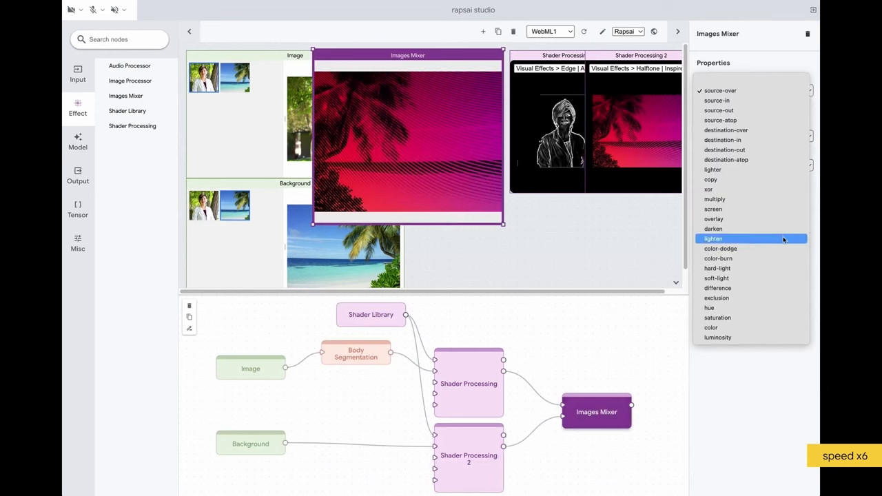
{"action": "left_click", "coordinate": [250, 324]}
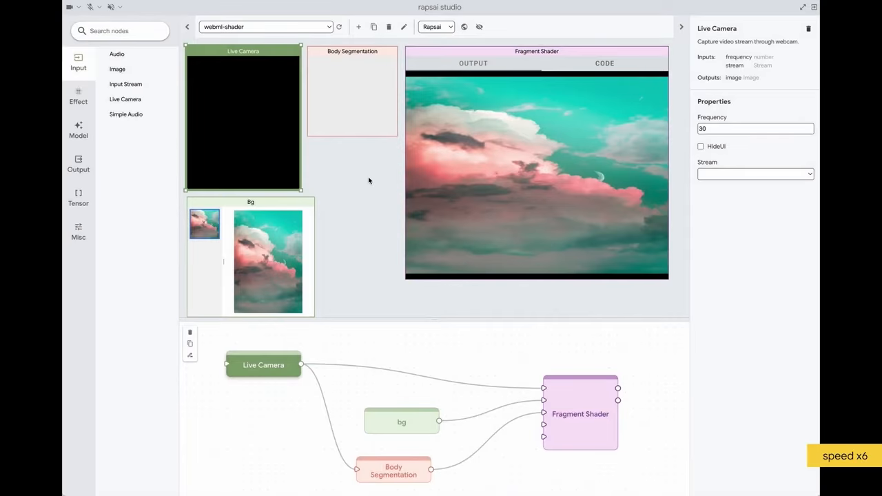
Select the Image Comparison node in the depth-map pipeline to edit its properties.
{"action": "left_click", "coordinate": [580, 414]}
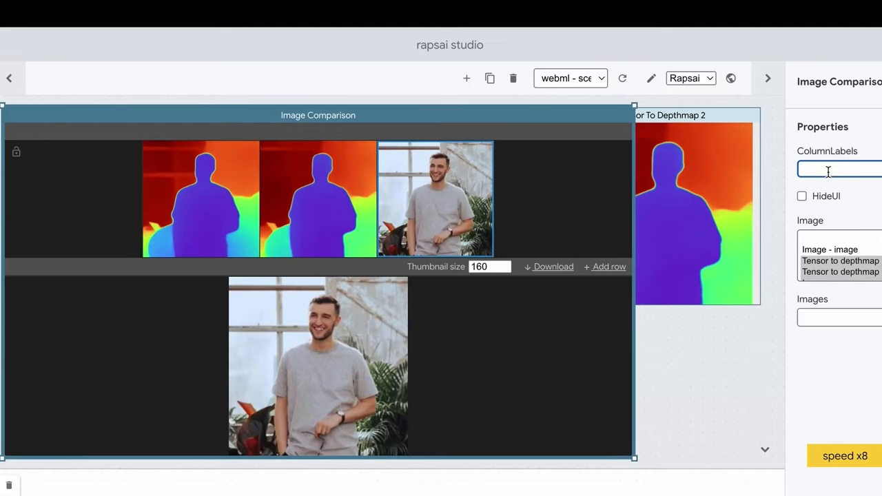
{"action": "type", "text": "v1, v2, original"}
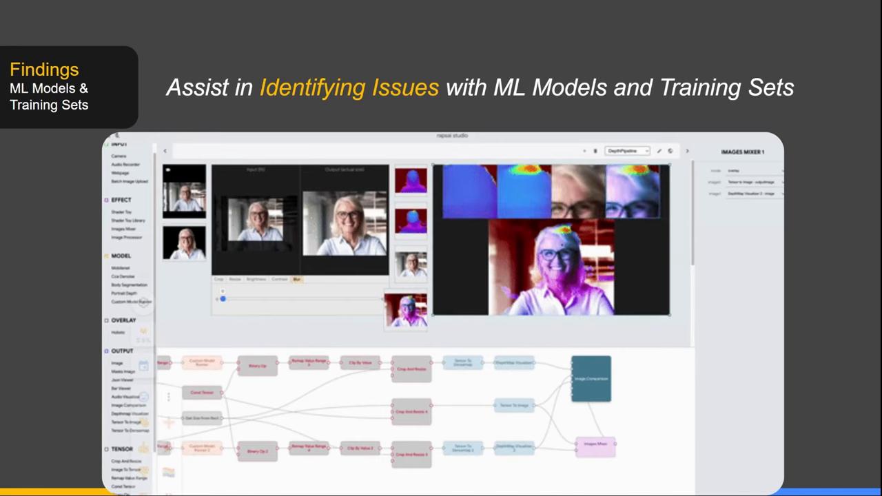
Advance past the findings slide to the Token classification slide.
{"action": "left_click", "coordinate": [595, 446]}
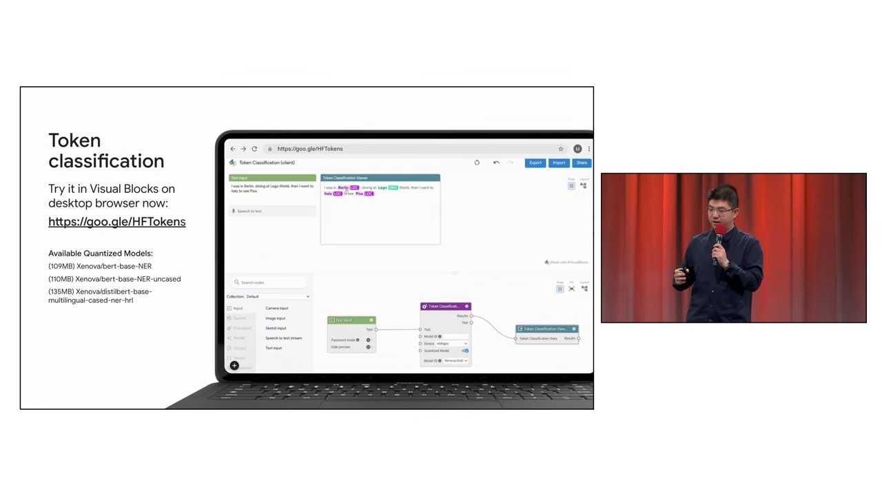
Advance to the slide linking the image classification and object detection demos.
{"action": "left_click", "coordinate": [272, 196]}
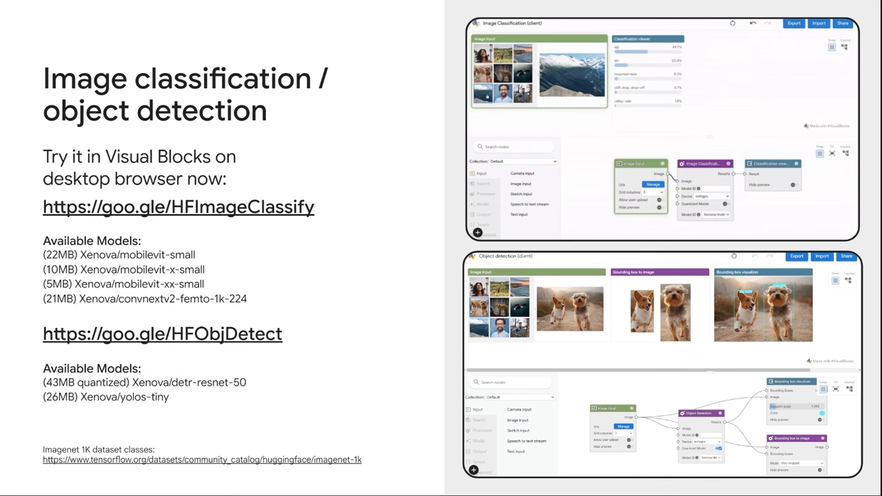
Advance to the Depth estimation slide listing three available models.
{"action": "key", "text": "Right"}
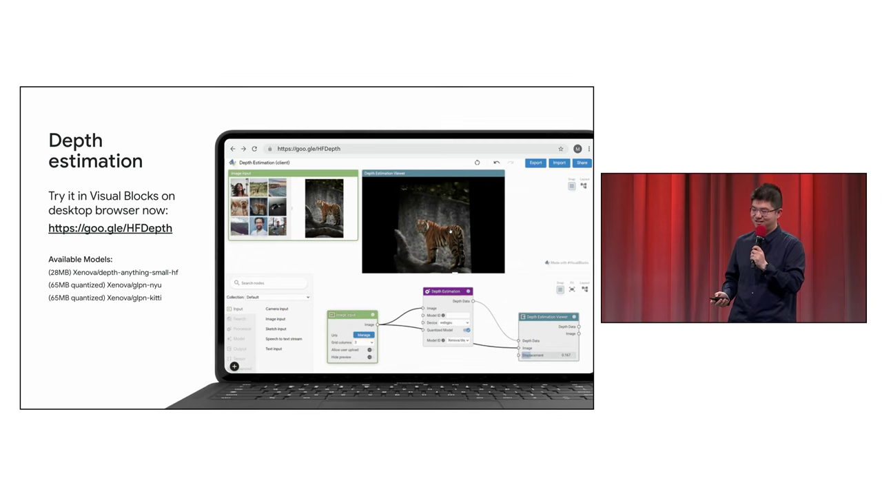
{"action": "key", "text": "right"}
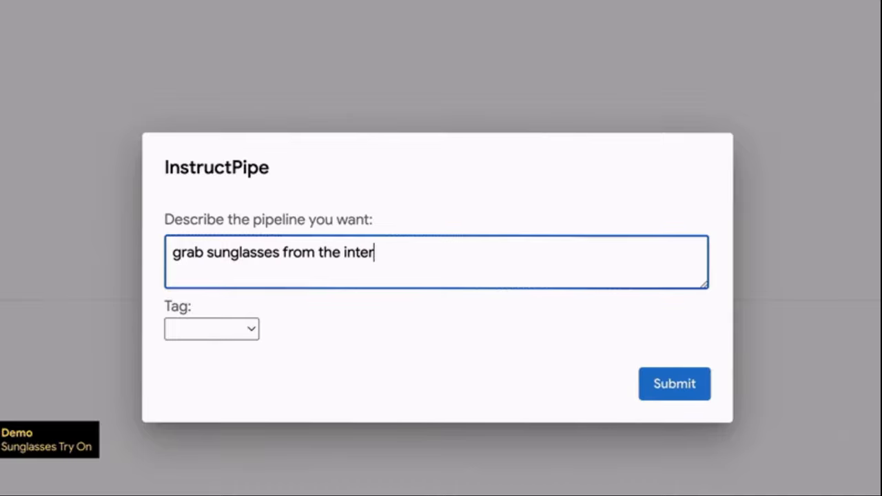
Submit the virtual sunglasses try-on prompt and enter 'a pair of ray band sunglasses' as input.
{"action": "type", "text": "net and let me experience virtua"}
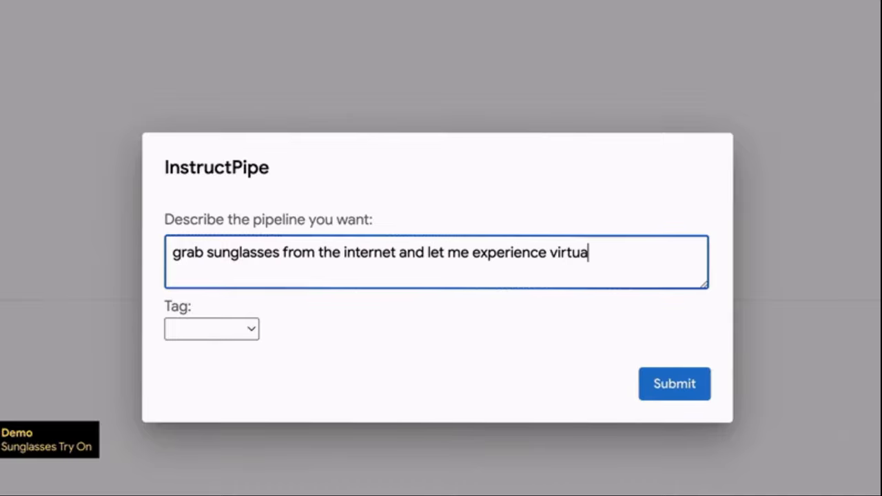
{"action": "left_click", "coordinate": [674, 384]}
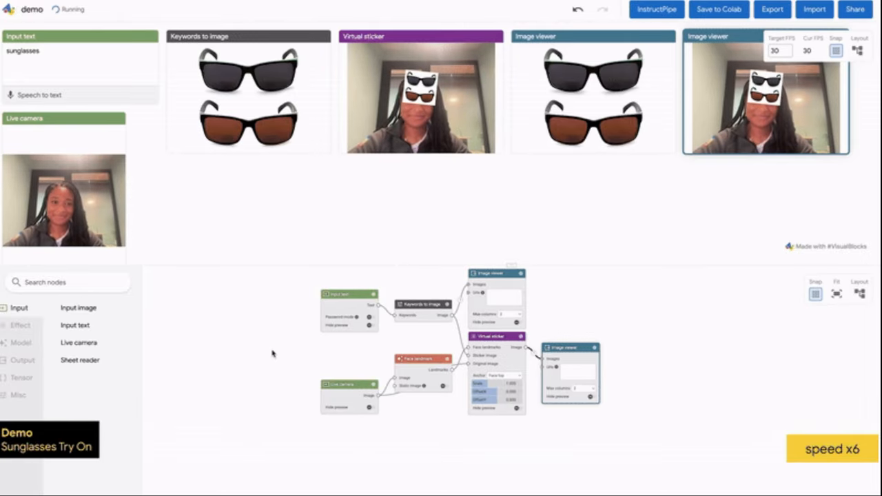
{"action": "type", "text": "a pair of ray band sunglasses"}
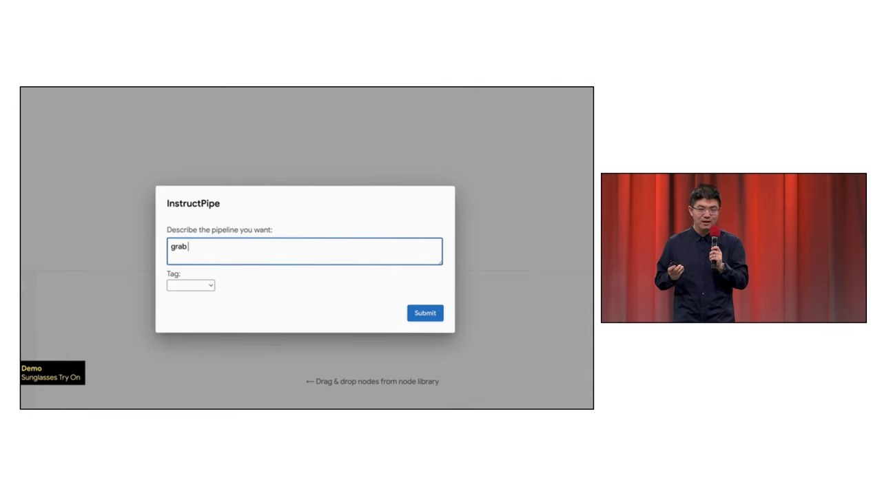
Submit a prompt for an LLM trip planner taking destination, number of days and people.
{"action": "type", "text": "Write me a trip planner using LLM based"}
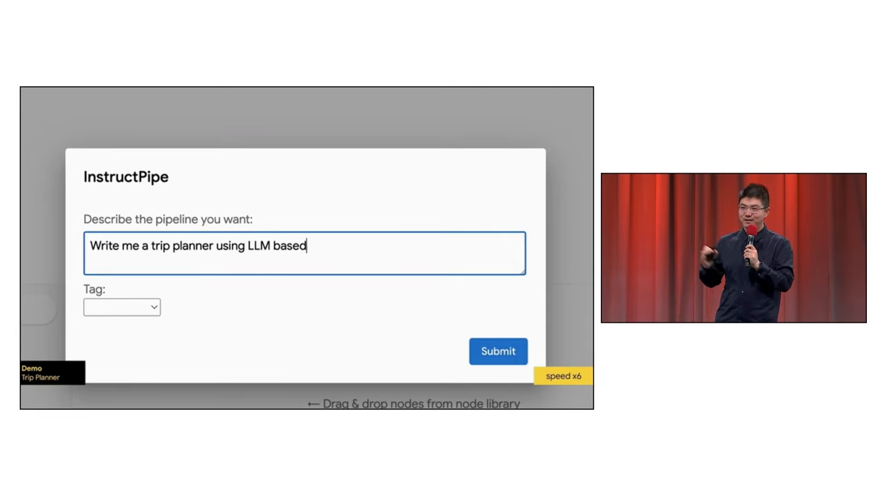
{"action": "type", "text": "on users' input of 1) destination, 2) the number days,"}
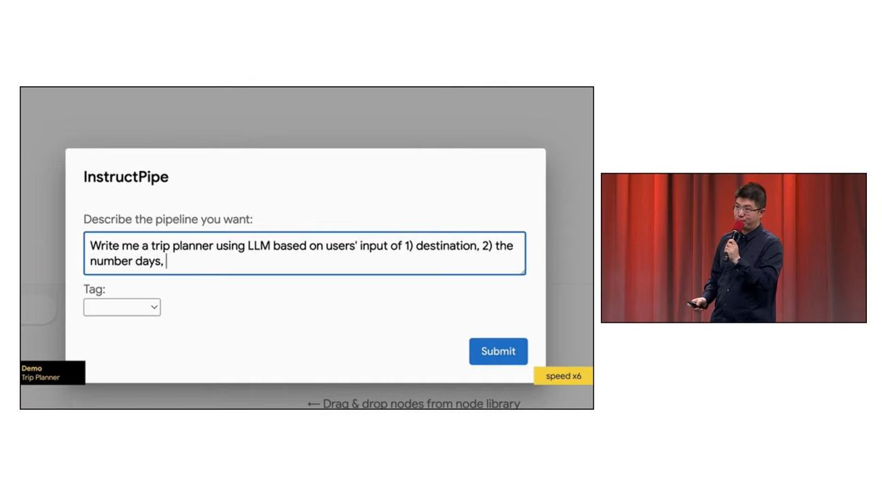
{"action": "left_click", "coordinate": [122, 307]}
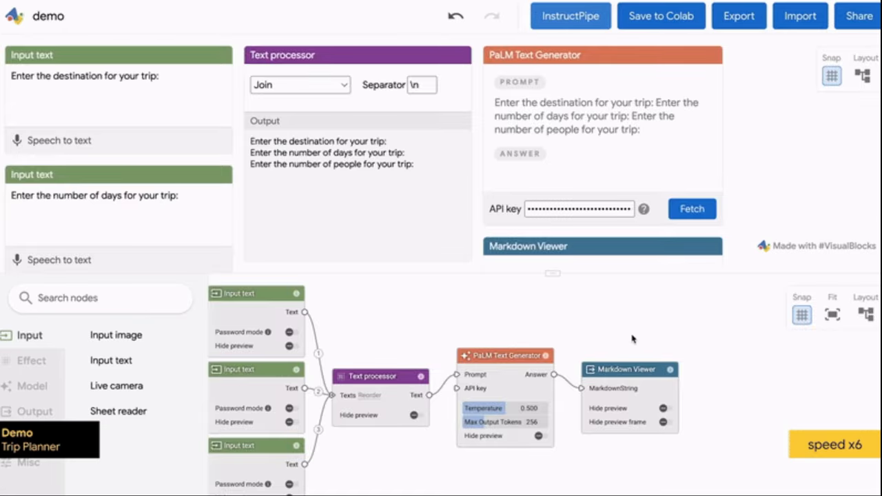
Enter 3 days for the Tokyo trip and fetch the itinerary.
{"action": "type", "text": "3 d"}
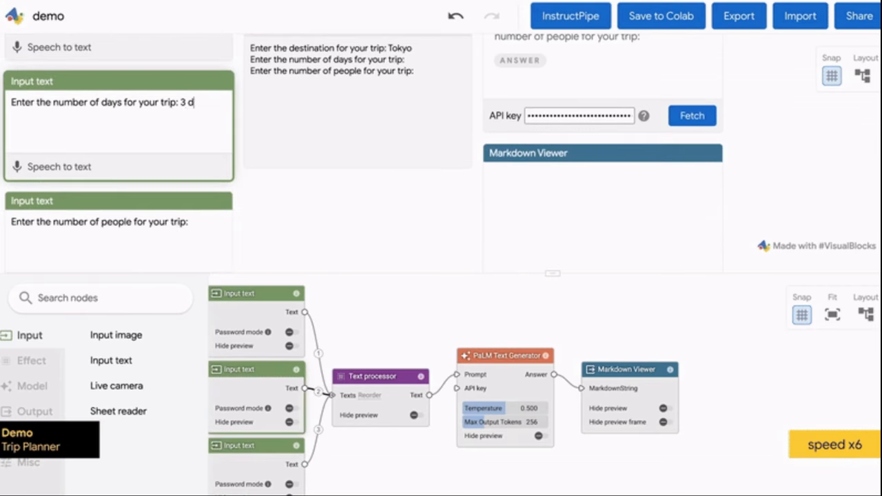
{"action": "left_click", "coordinate": [692, 208]}
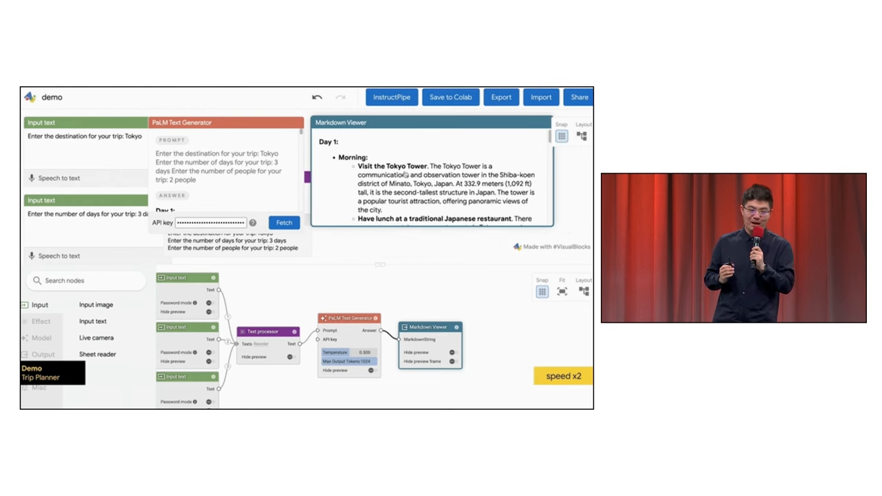
{"action": "left_click", "coordinate": [391, 96]}
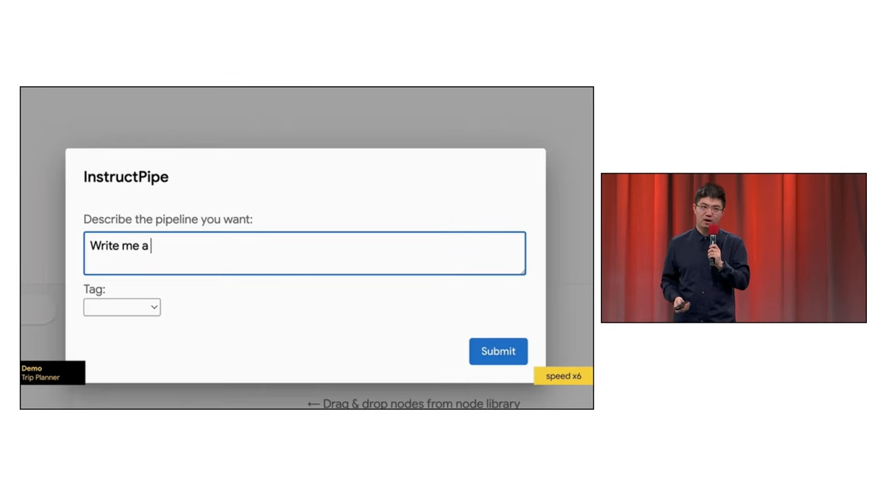